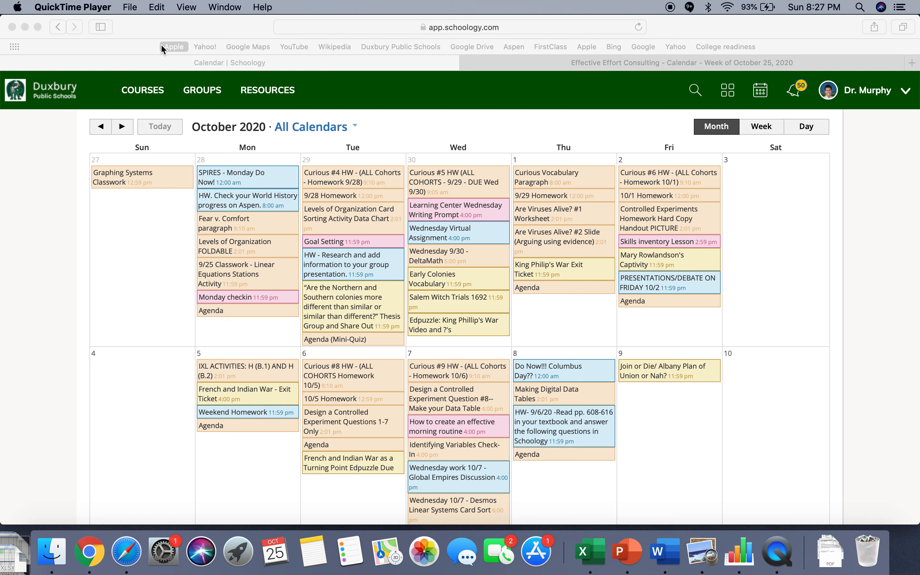
pyautogui.moveTo(147, 54)
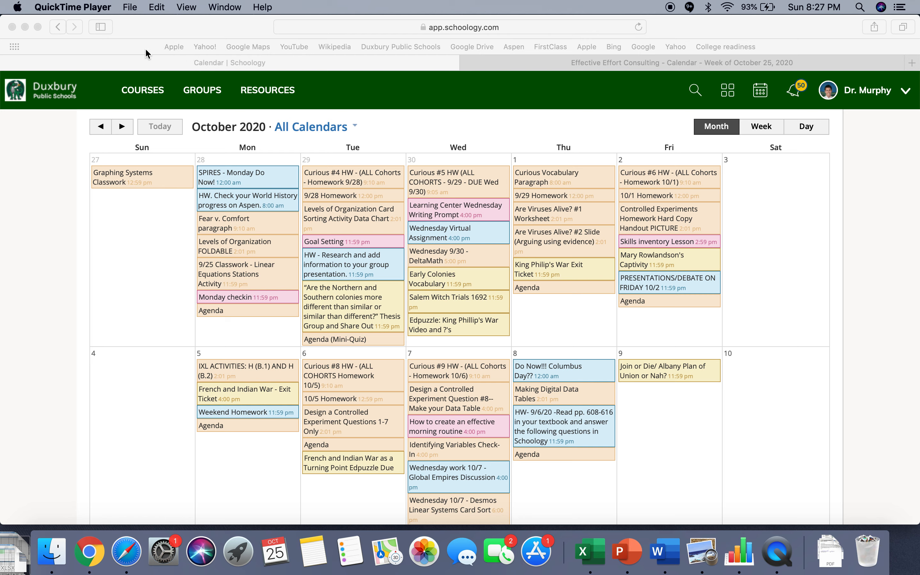
pyautogui.moveTo(83, 147)
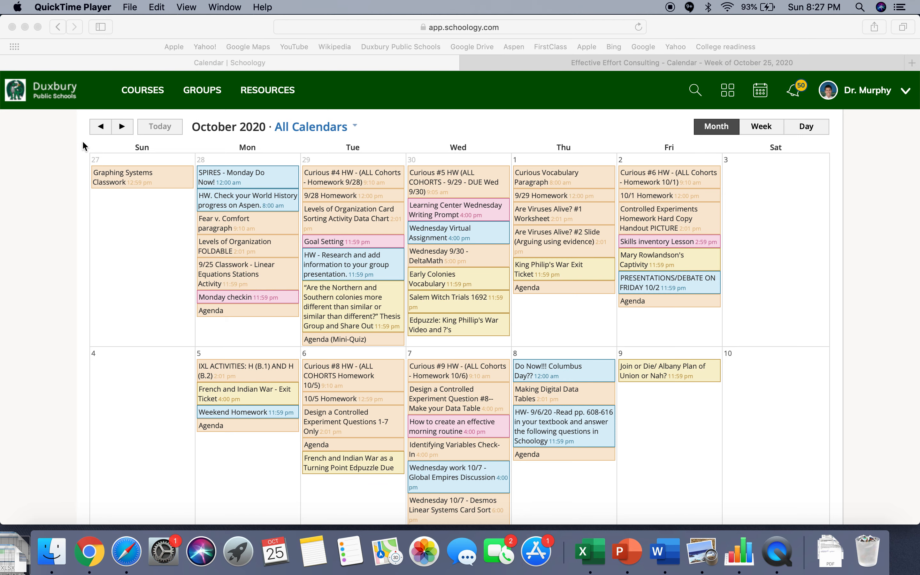
pyautogui.moveTo(50, 191)
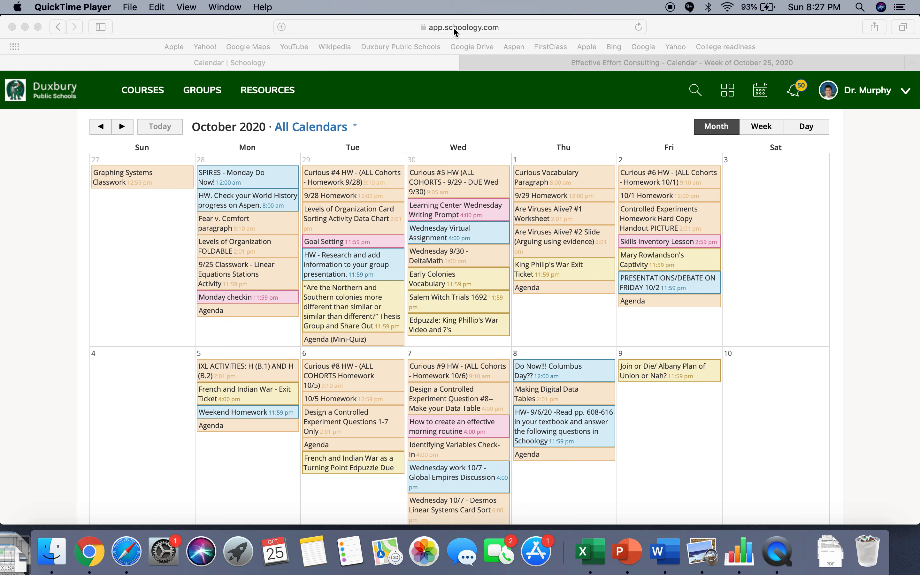
pyautogui.moveTo(447, 129)
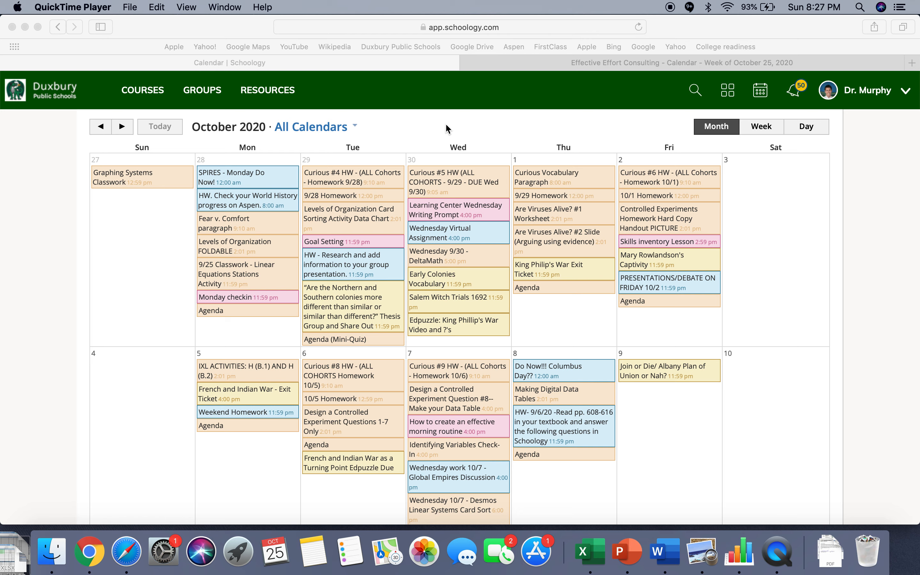
pyautogui.moveTo(280, 302)
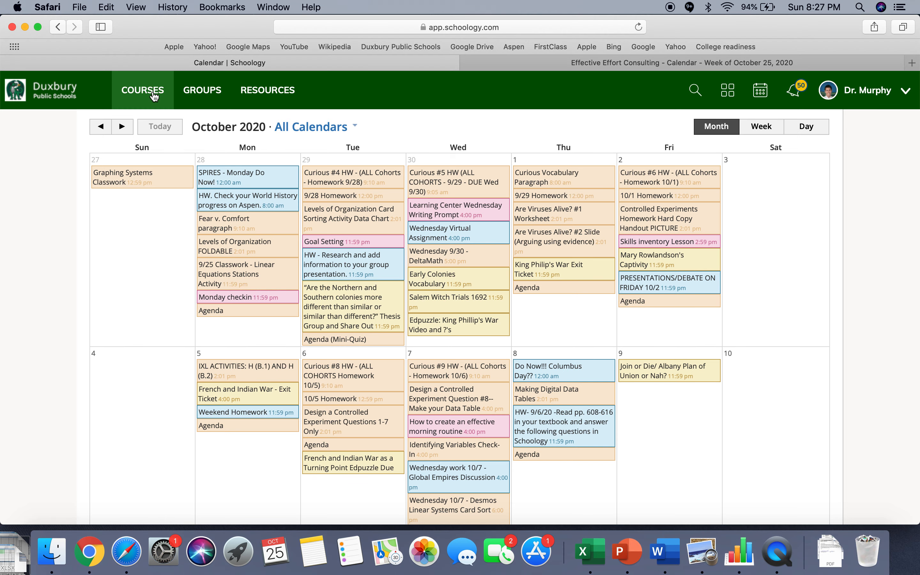
# Step: Browse the Schoology course calendar in Week view, then return to the Month view
pyautogui.click(141, 90)
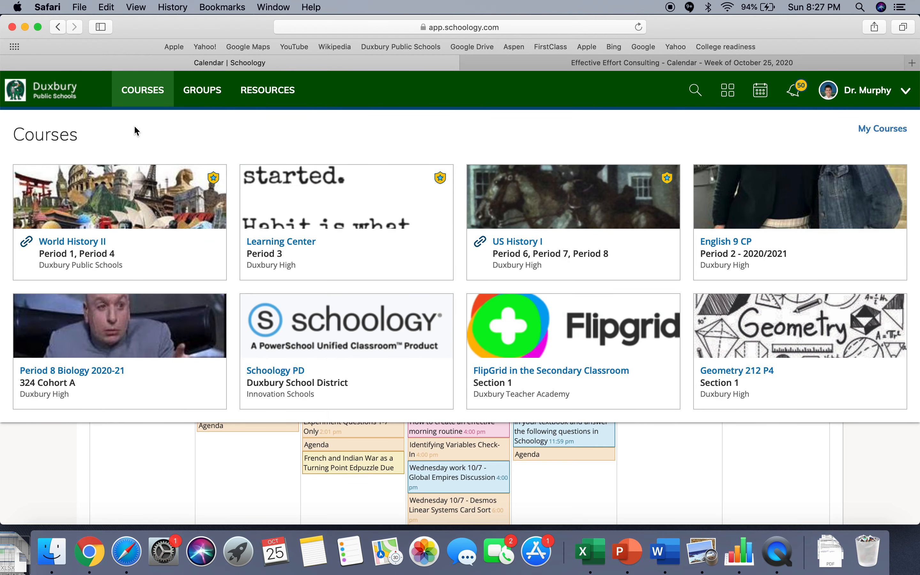
pyautogui.moveTo(149, 94)
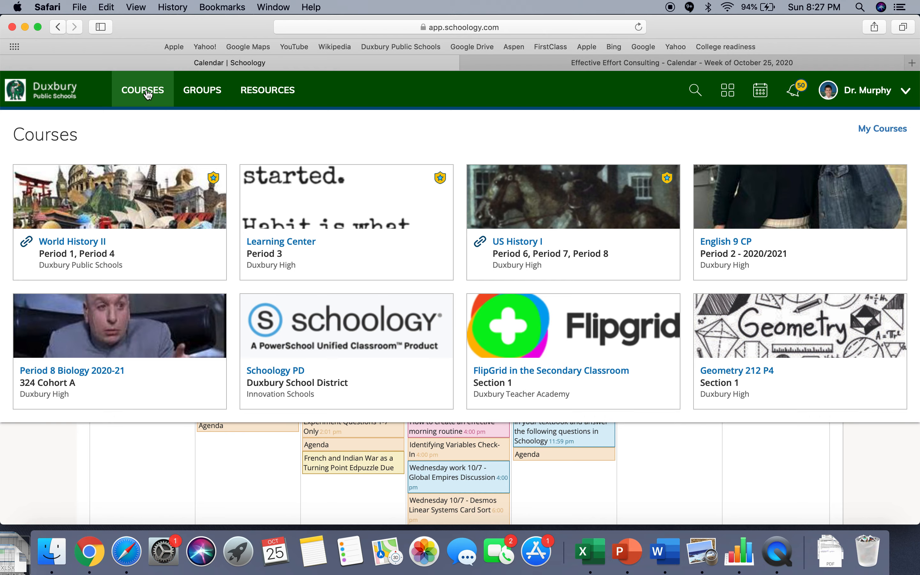
pyautogui.click(759, 90)
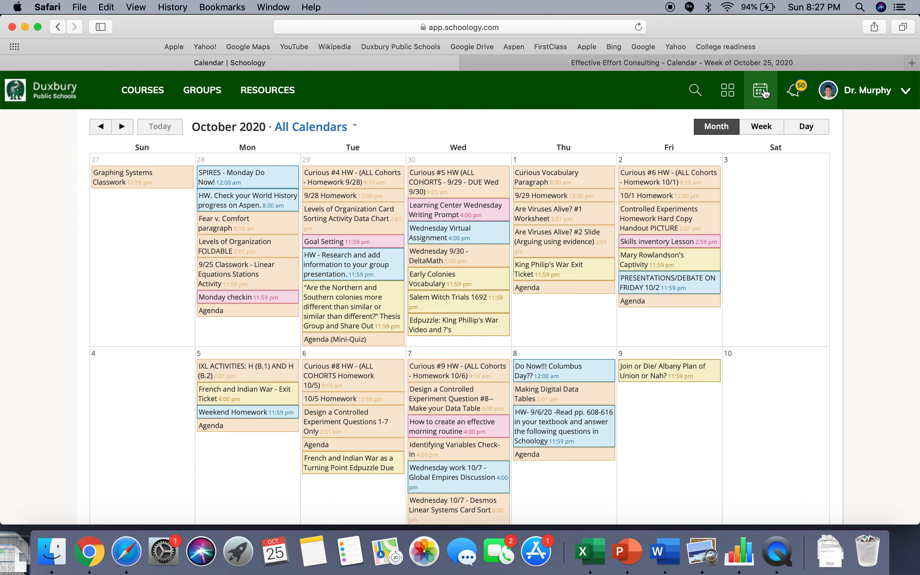
pyautogui.click(761, 90)
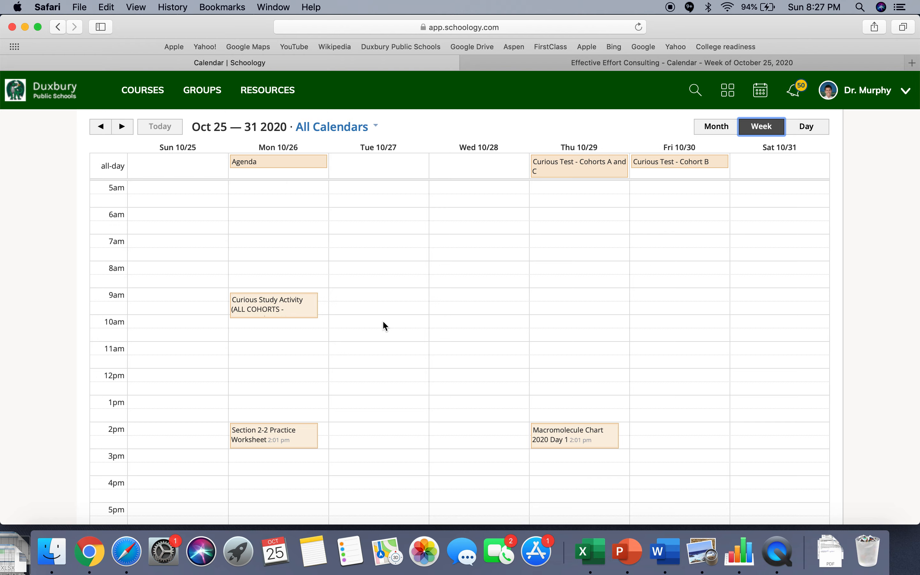
pyautogui.scroll(-3)
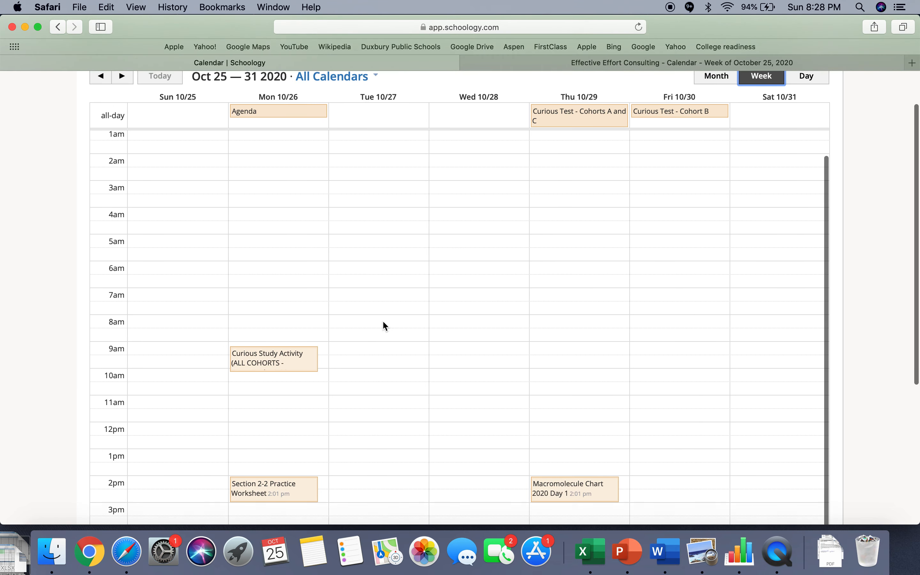
pyautogui.scroll(-3)
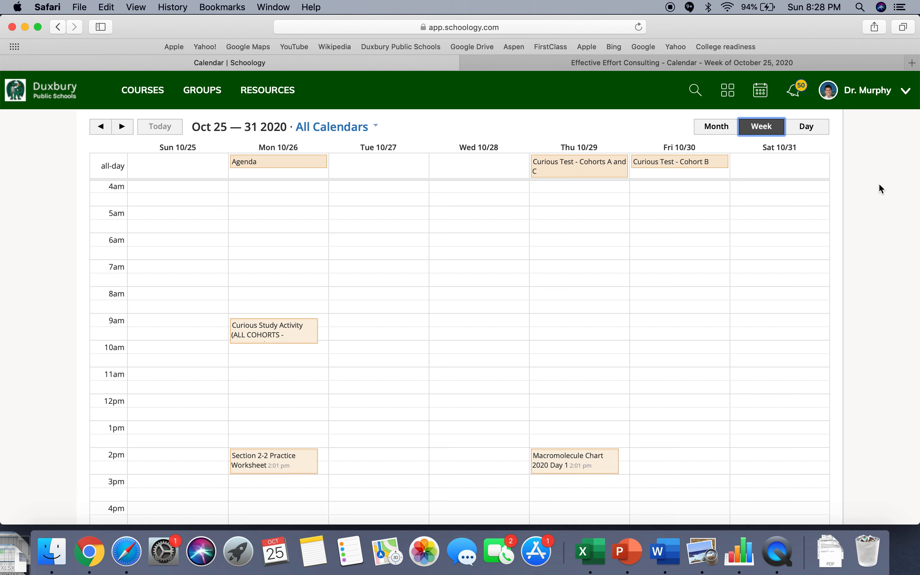
pyautogui.click(715, 127)
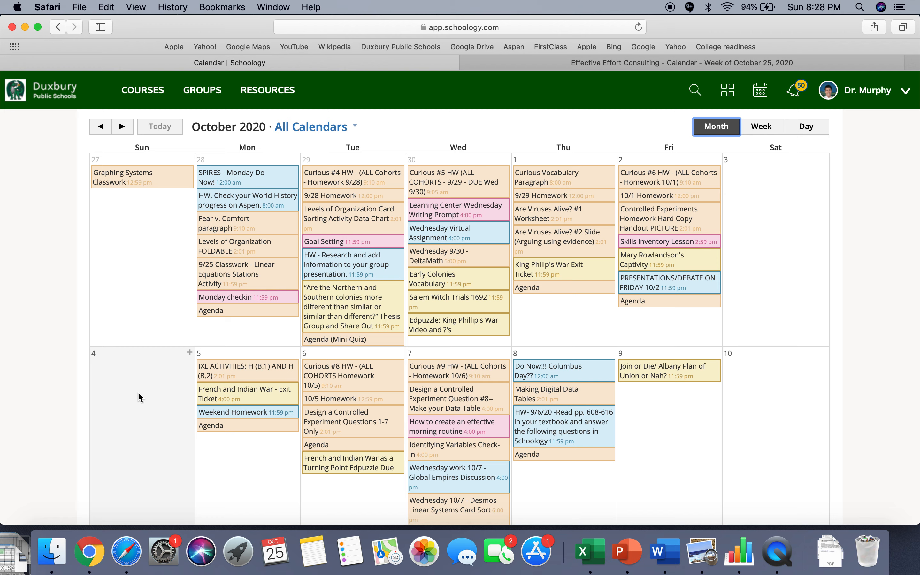
pyautogui.moveTo(59, 418)
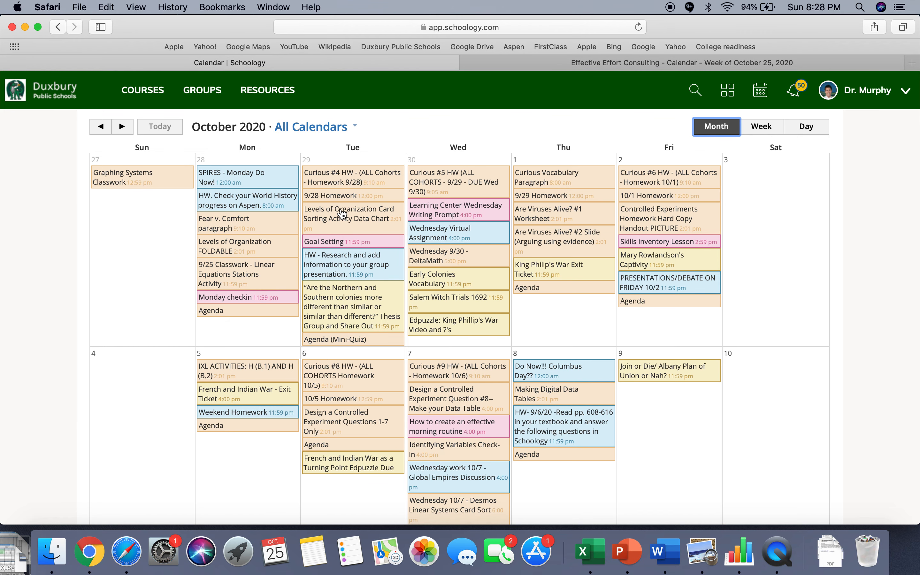
pyautogui.moveTo(360, 205)
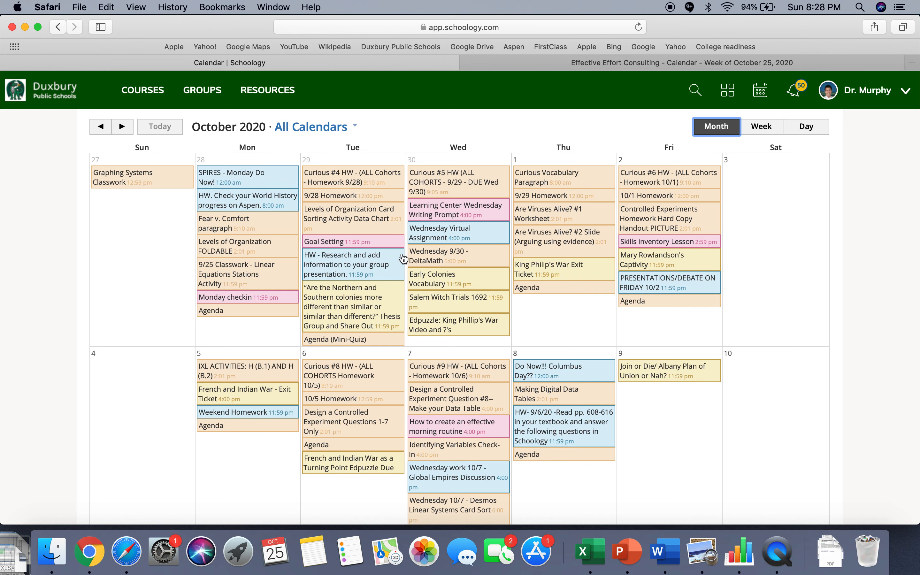
# Step: Check the Day view, settle on the October 2020 month view and bring up the account menu
pyautogui.scroll(-3)
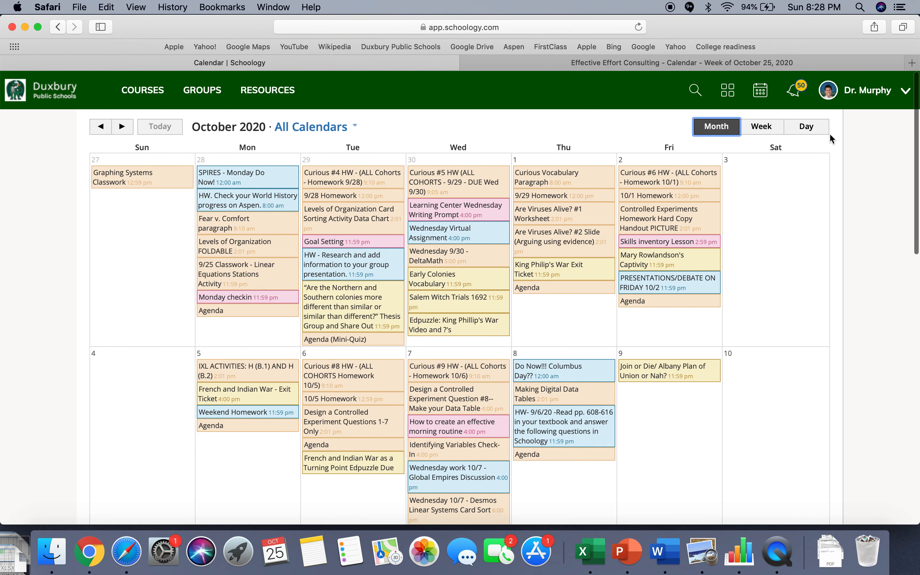
pyautogui.click(806, 126)
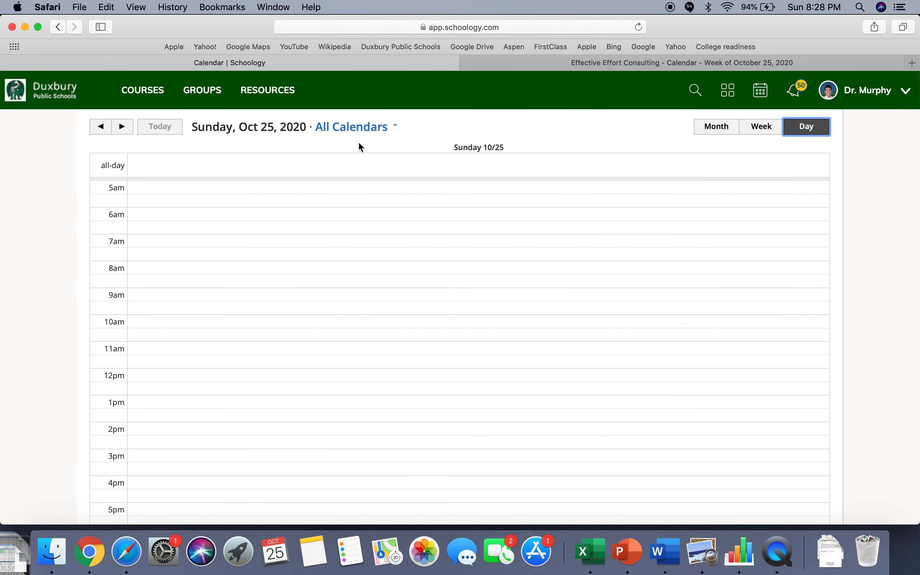
pyautogui.click(715, 126)
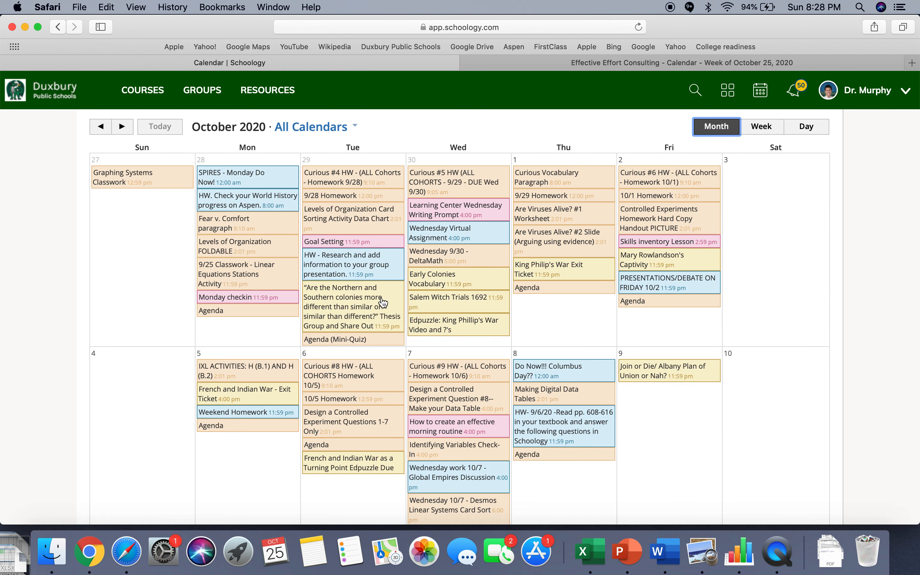
pyautogui.moveTo(349, 333)
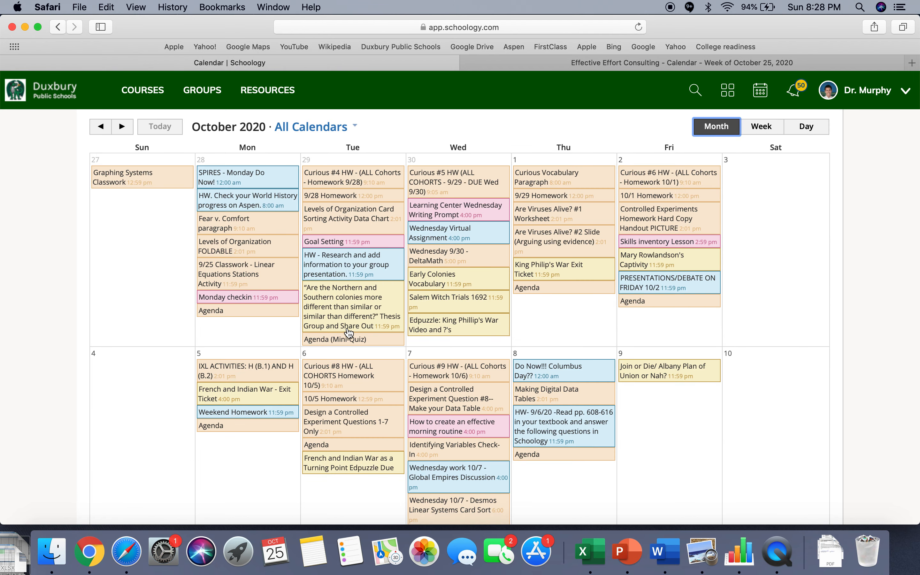
pyautogui.moveTo(688, 223)
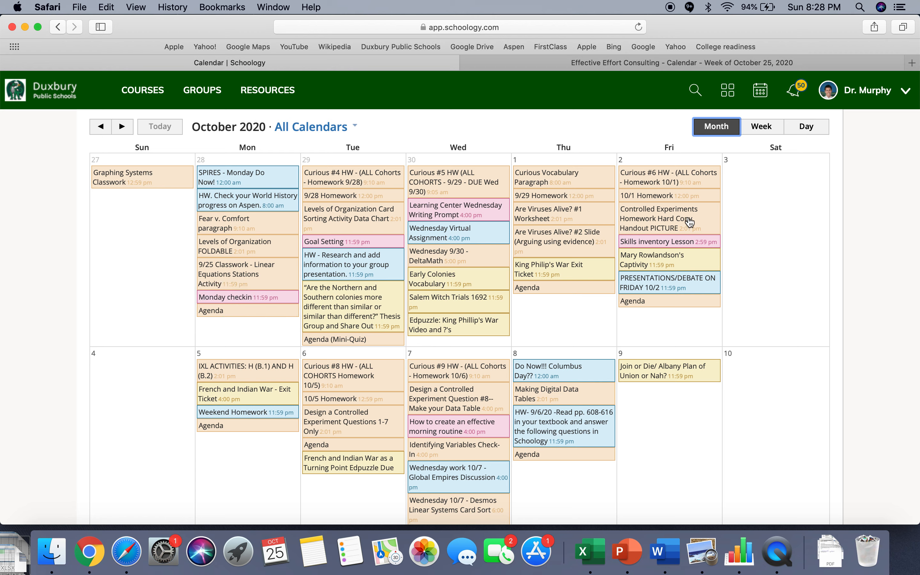
pyautogui.moveTo(601, 333)
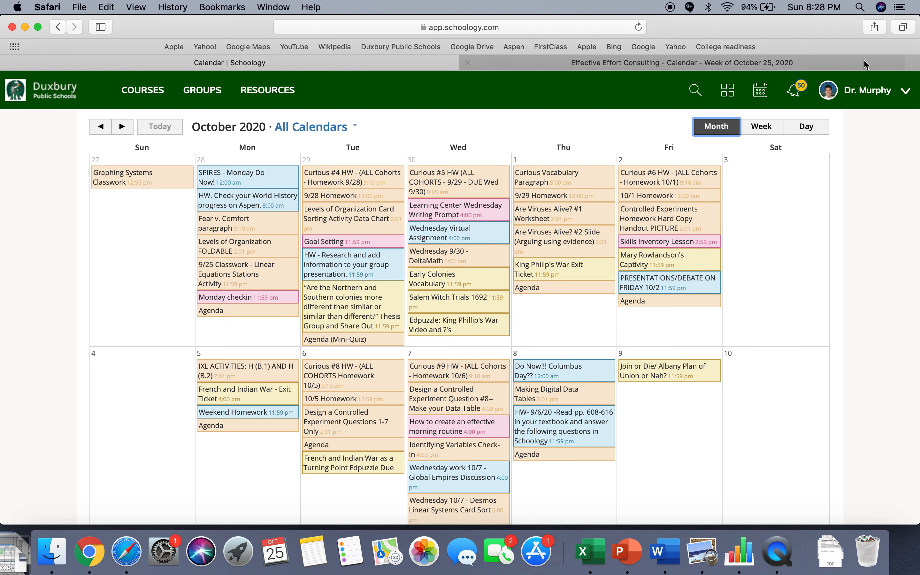
pyautogui.click(866, 90)
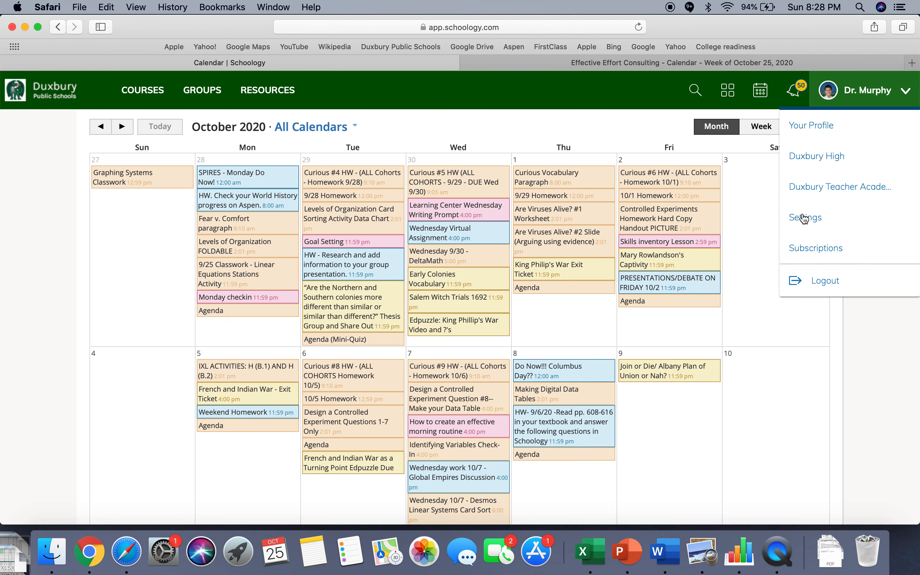
# Step: Find the Share Your Schoology Calendar iCal link in account settings and switch to Google Calendar
pyautogui.click(806, 217)
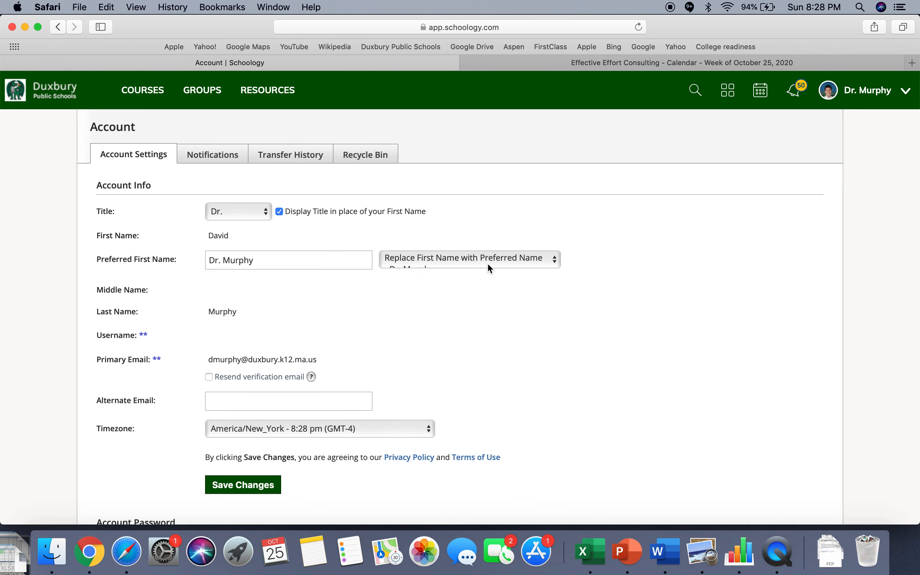
pyautogui.scroll(-3)
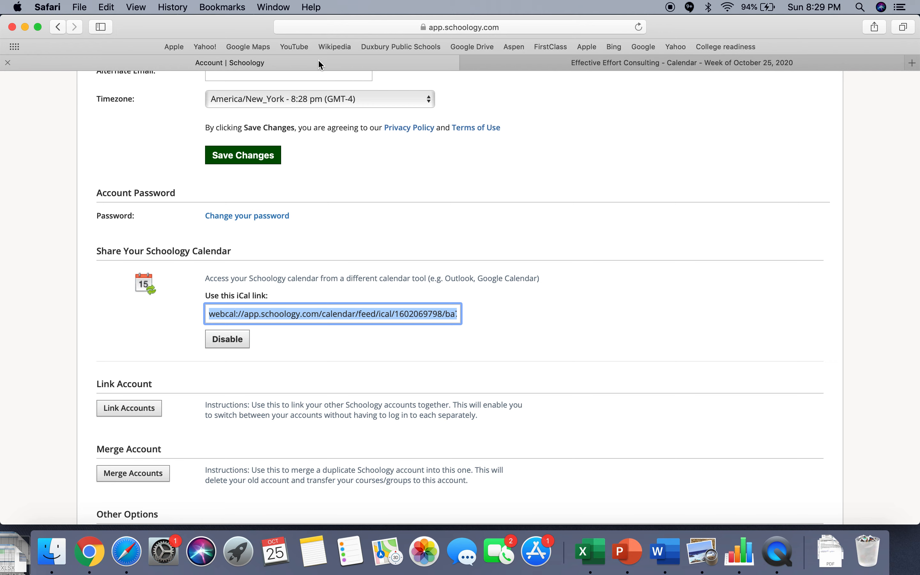
pyautogui.click(681, 63)
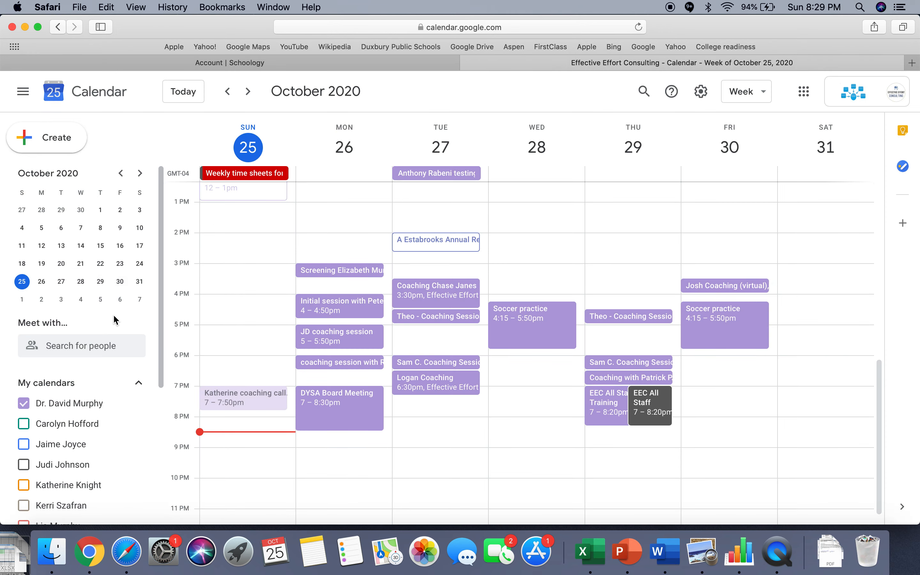
# Step: Hide the personal calendar's events and start adding another calendar under Other calendars
pyautogui.scroll(-3)
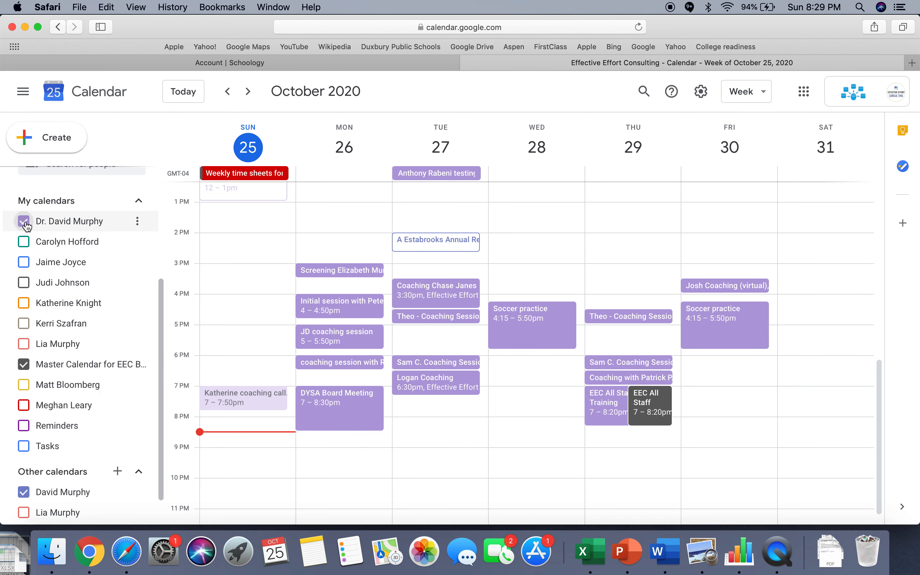
pyautogui.click(24, 221)
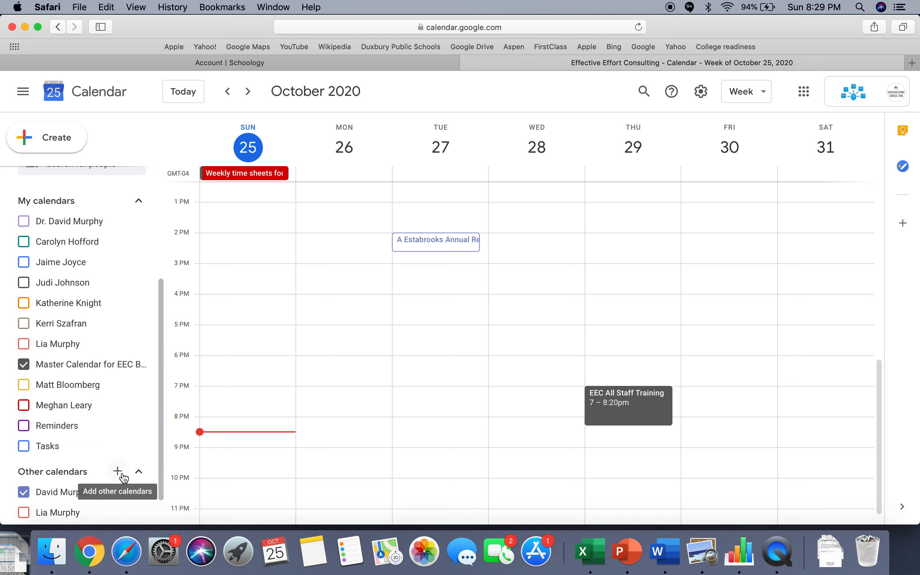
pyautogui.click(119, 471)
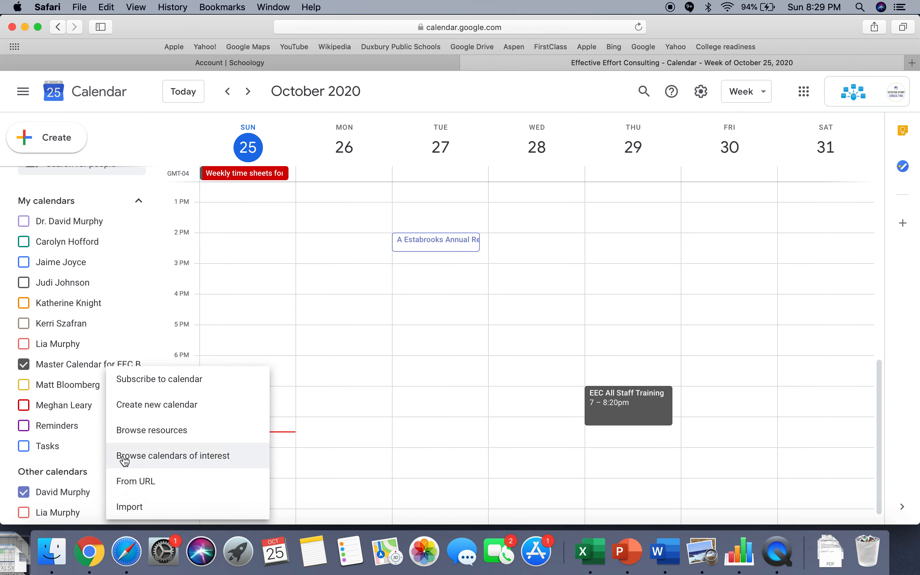
pyautogui.moveTo(166, 395)
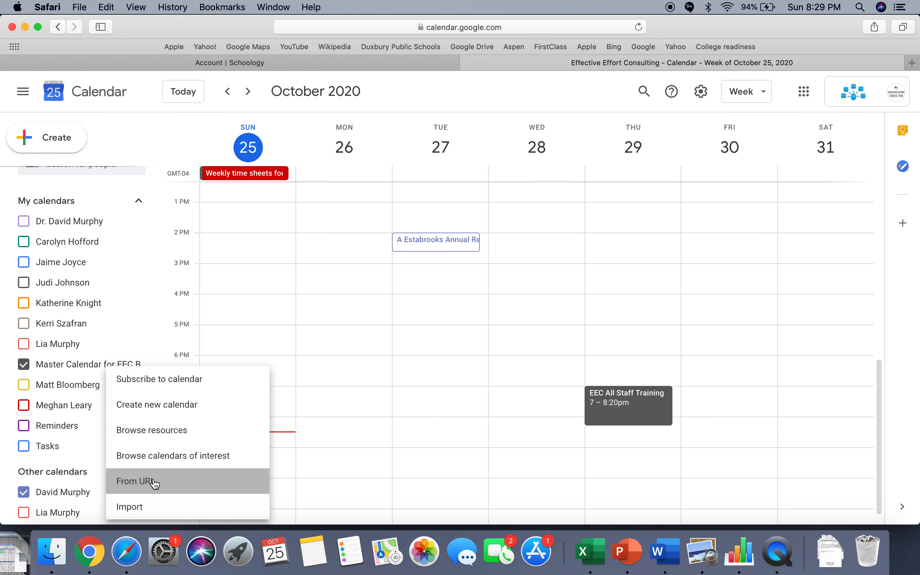
# Step: Subscribe to the Schoology calendar from its pasted iCal URL via From URL
pyautogui.click(137, 482)
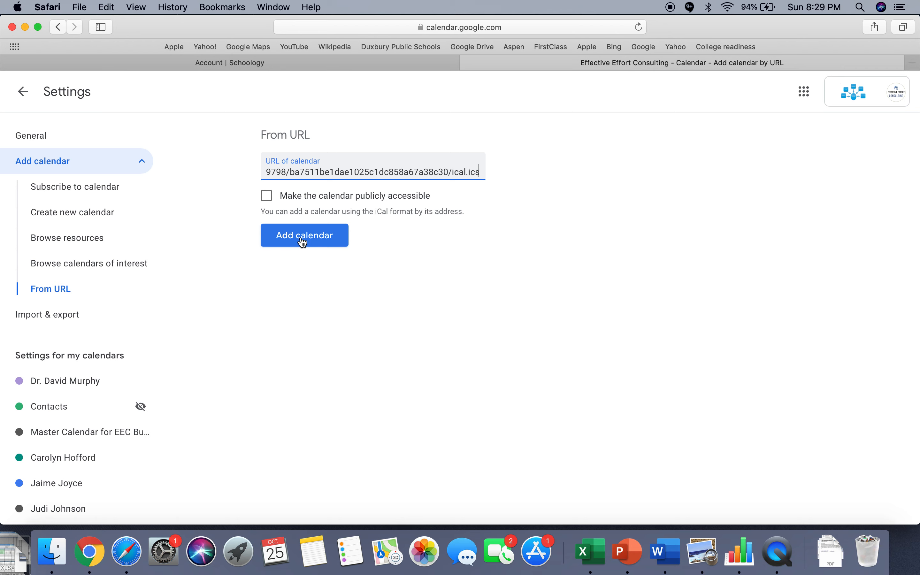
pyautogui.click(305, 235)
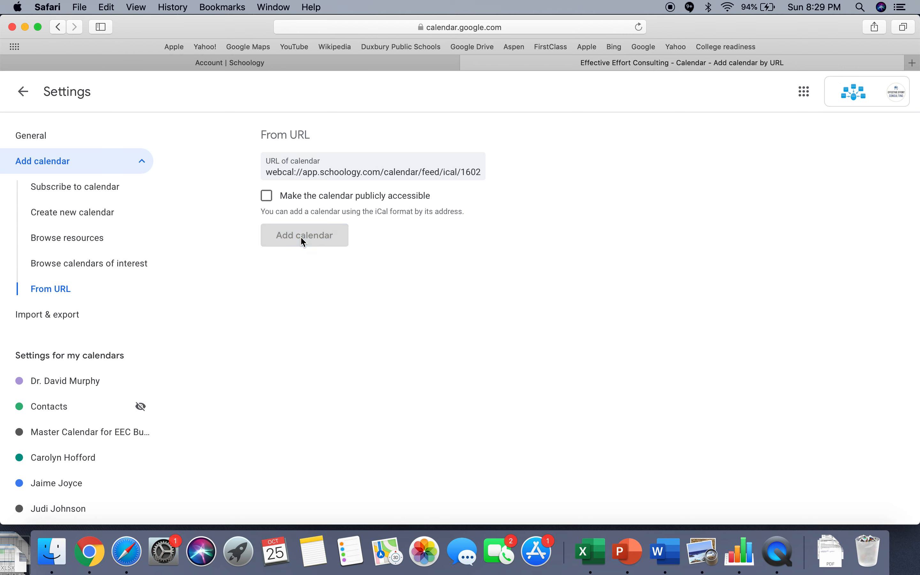
pyautogui.click(304, 234)
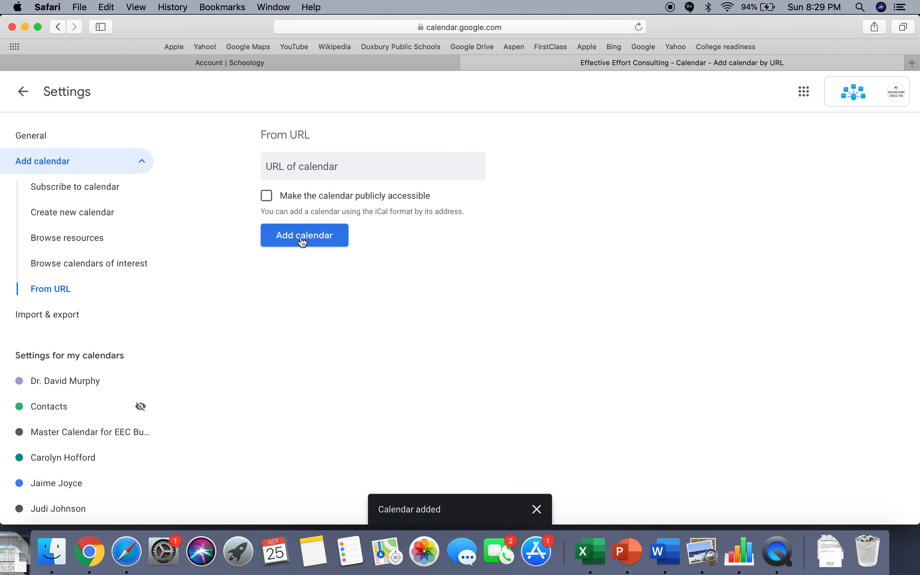
# Step: Return to the week of October 18–24 and view the 'Design a Controlled Experiment' assignment event's details
pyautogui.click(22, 91)
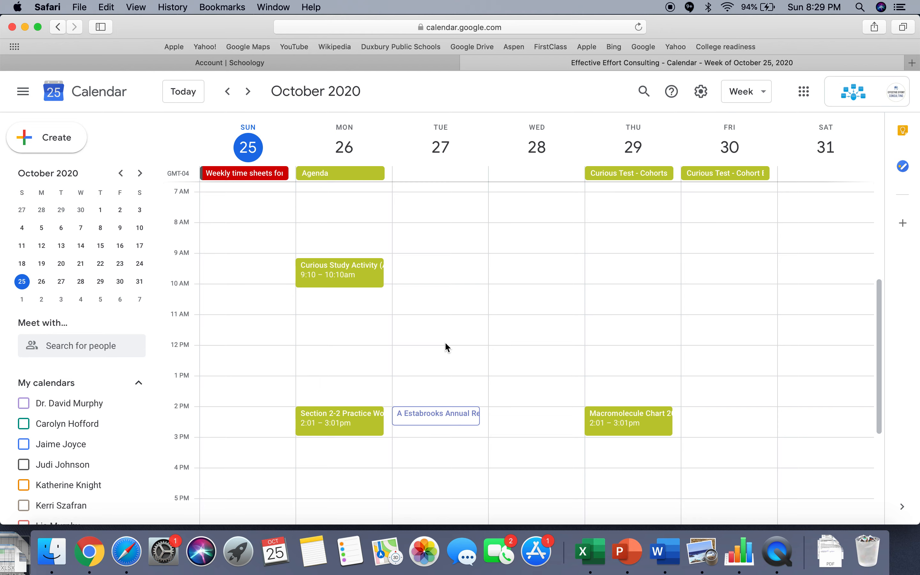
pyautogui.click(227, 91)
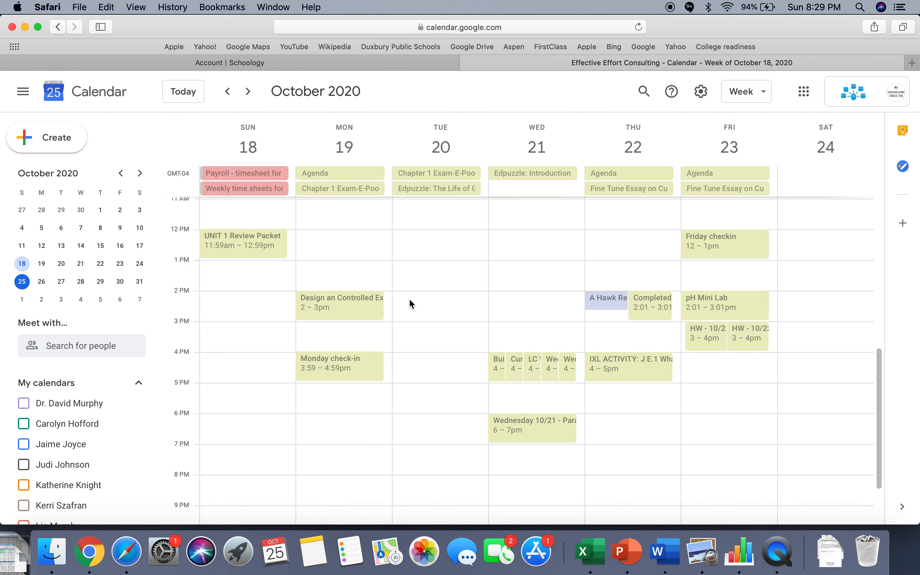
pyautogui.scroll(-3)
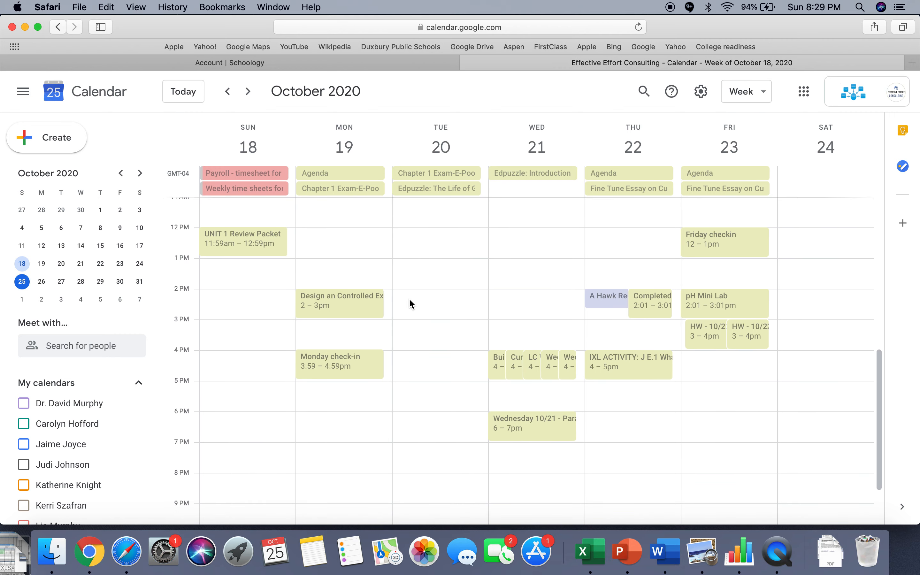
pyautogui.click(340, 300)
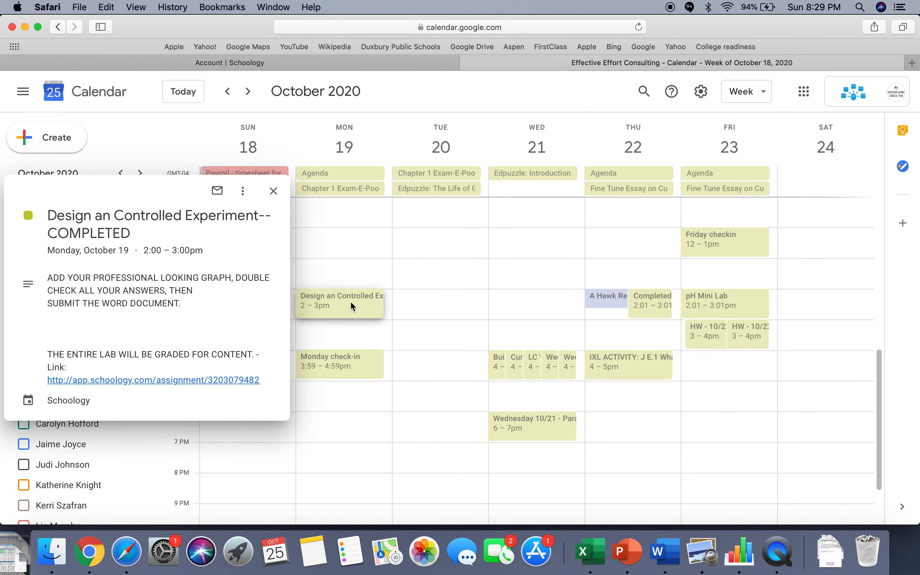
pyautogui.moveTo(173, 327)
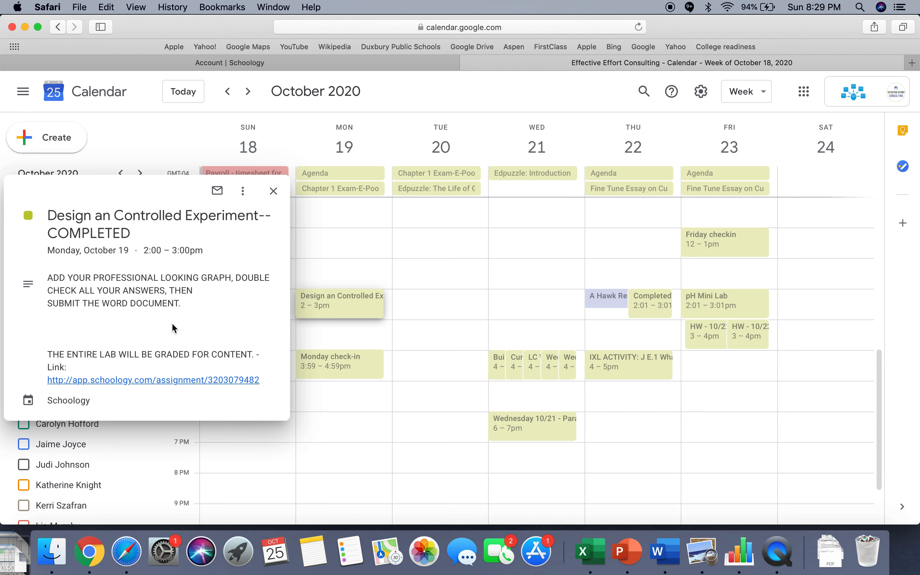
pyautogui.moveTo(132, 385)
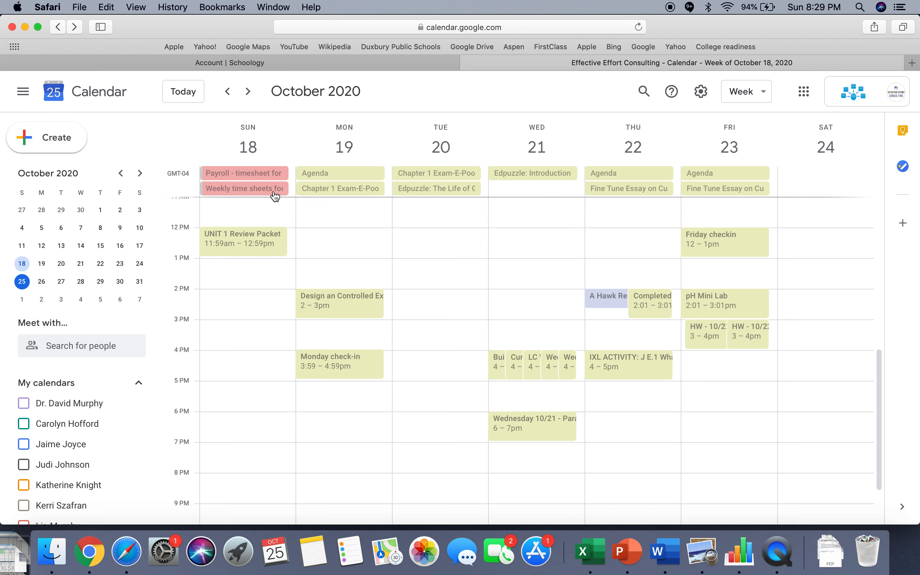
pyautogui.moveTo(334, 358)
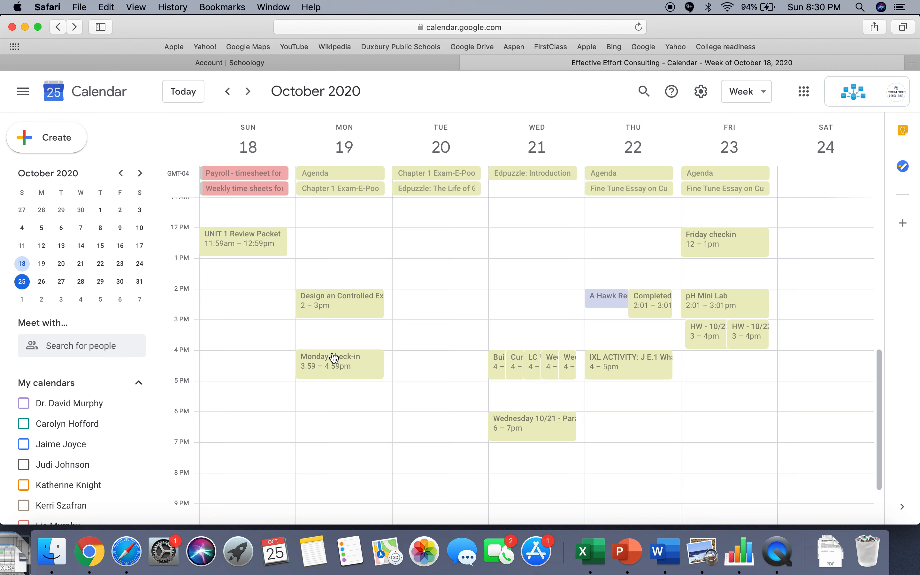
pyautogui.moveTo(342, 455)
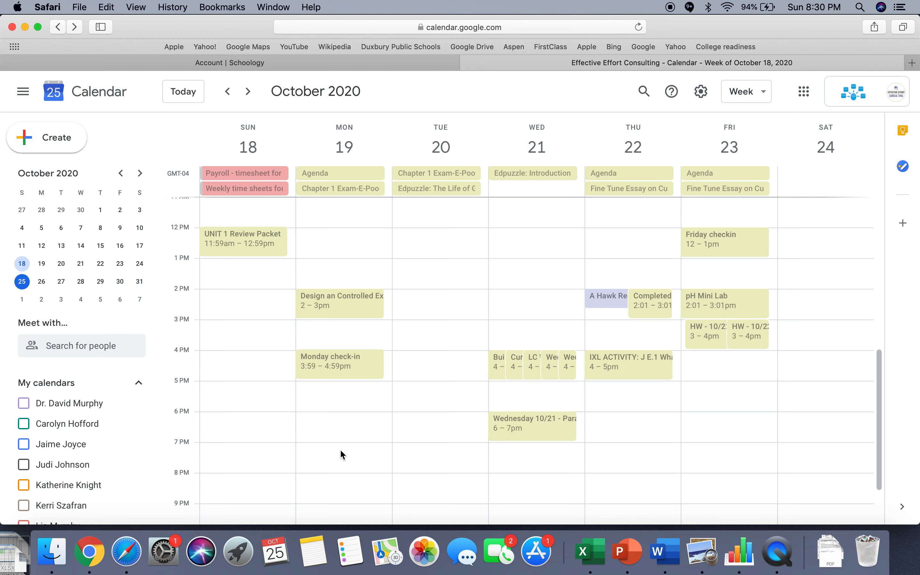